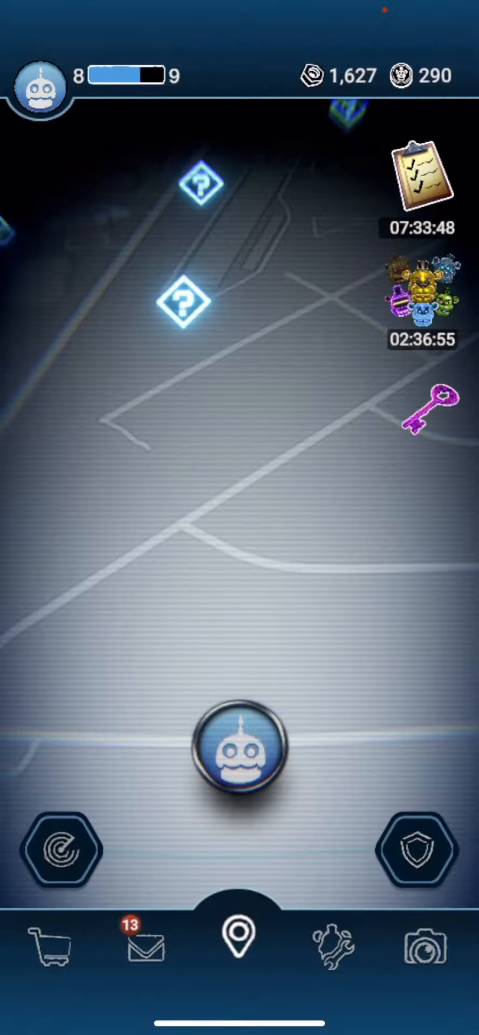
Step: Review the collected animatronics twice and return to the map
{"action": "left_click", "coordinate": [332, 946]}
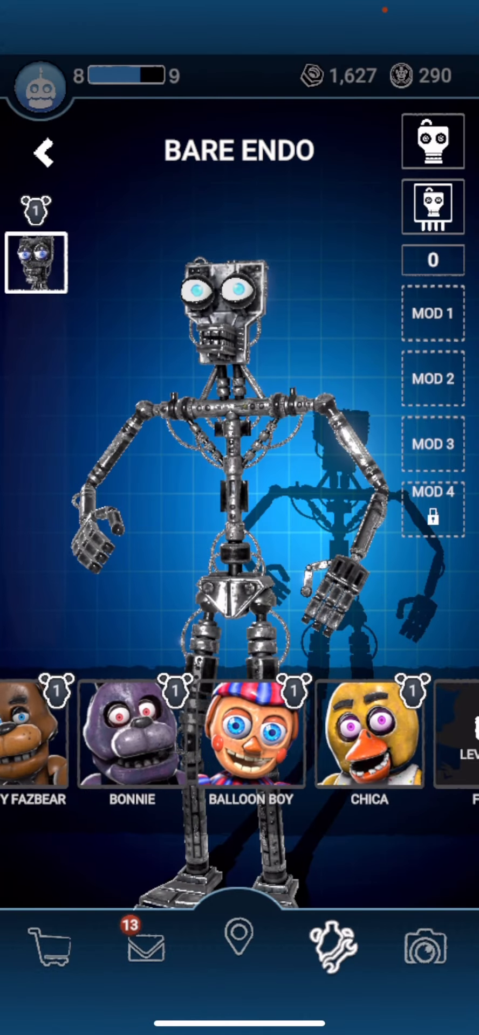
{"action": "left_click", "coordinate": [371, 741]}
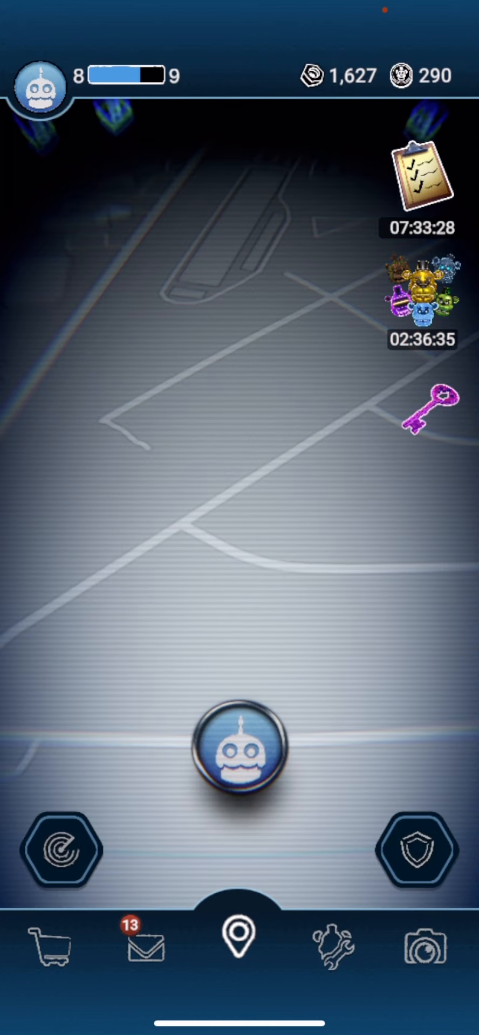
{"action": "left_click", "coordinate": [332, 948]}
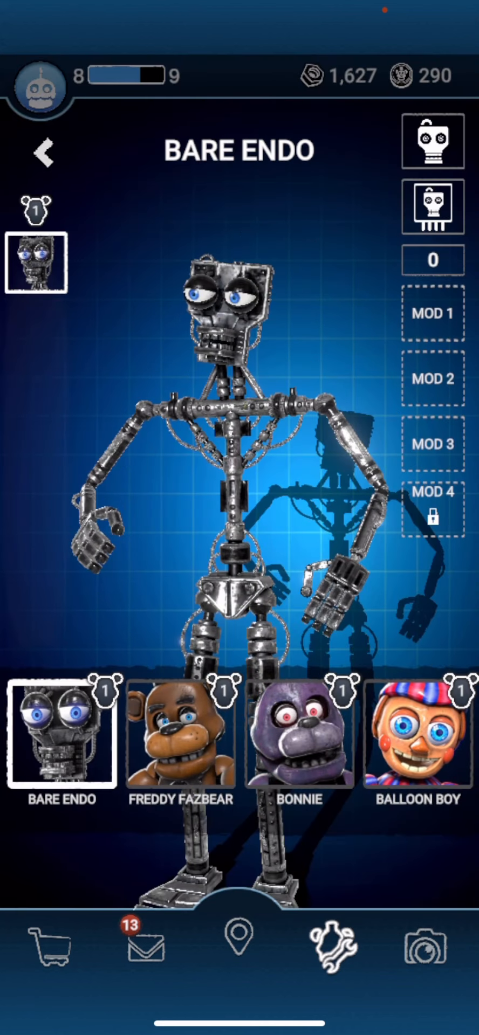
{"action": "left_click", "coordinate": [239, 946]}
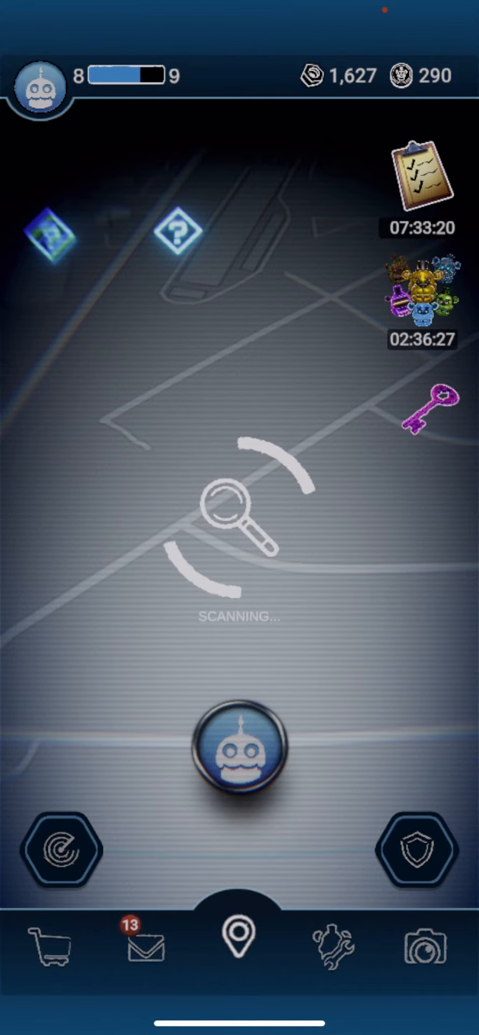
Step: Pick up and claim the balloon reward on the map
{"action": "left_click", "coordinate": [239, 755]}
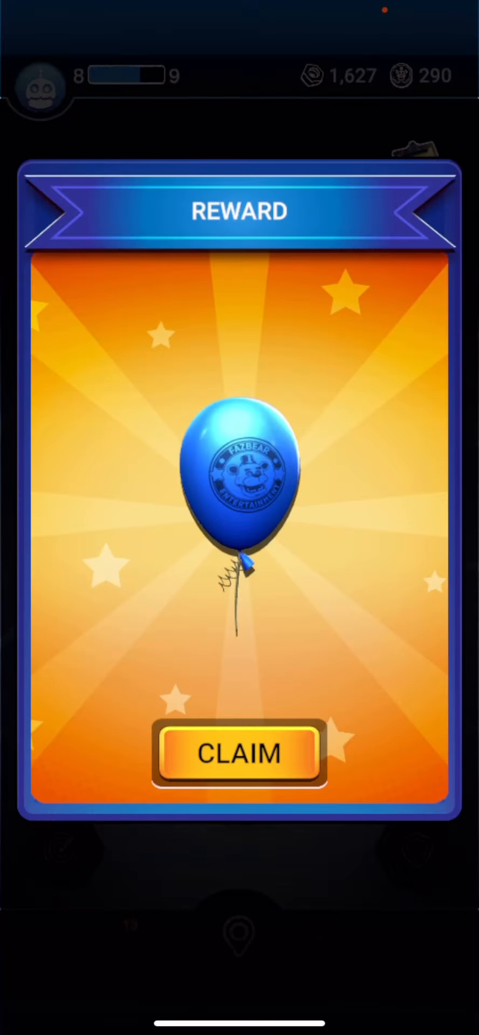
{"action": "left_click", "coordinate": [237, 755]}
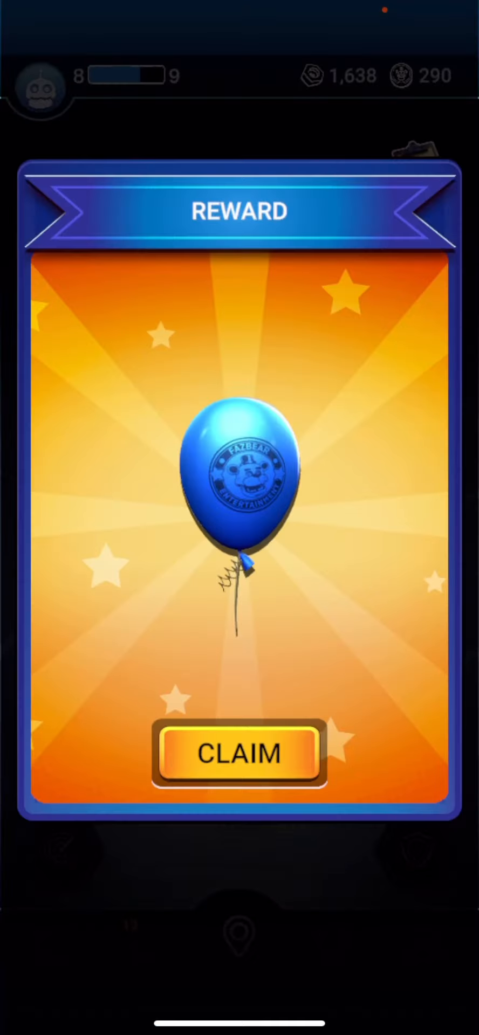
{"action": "left_click", "coordinate": [238, 754]}
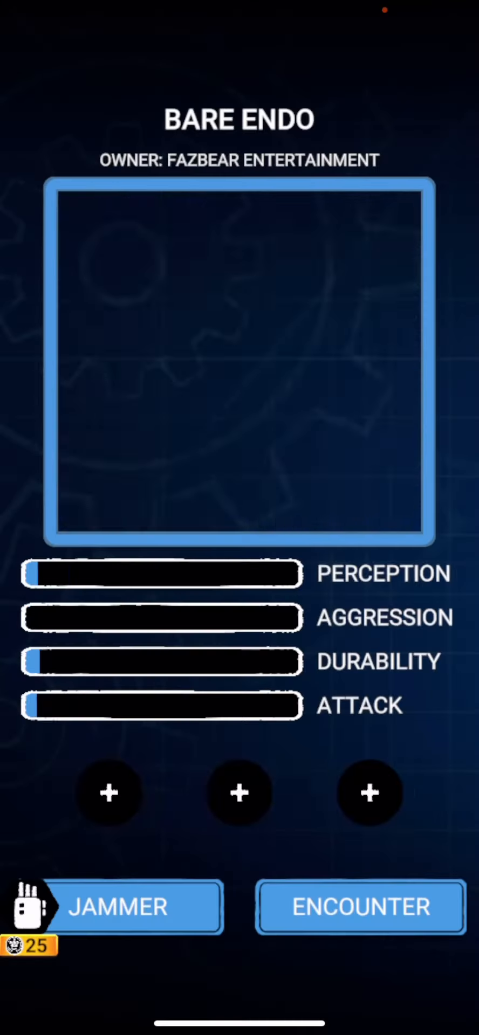
Step: Begin the Bare Endo encounter from its sheet into the AR shocker view
{"action": "left_click", "coordinate": [361, 907]}
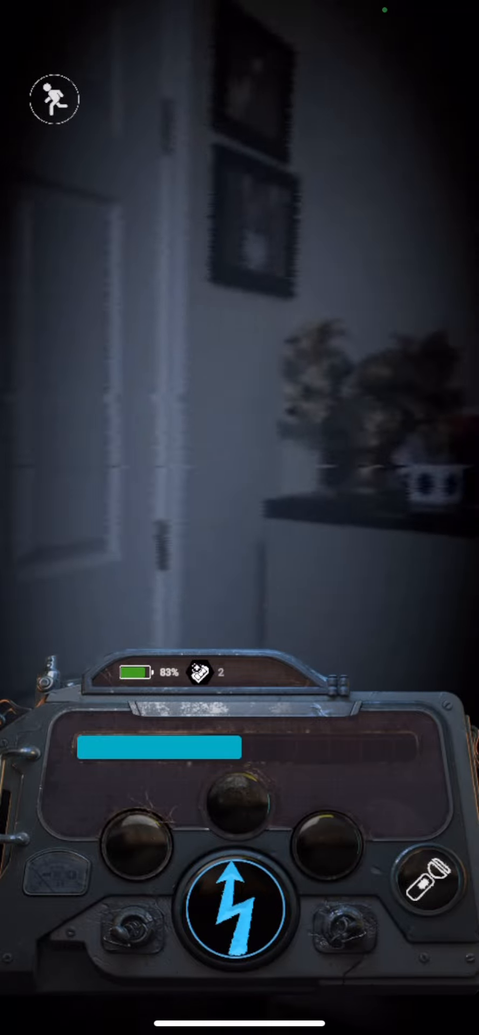
Step: Shock Bare Endo to defeat it and collect its 12 Parts, 19 Remnant and 26 XP
{"action": "left_click", "coordinate": [238, 909]}
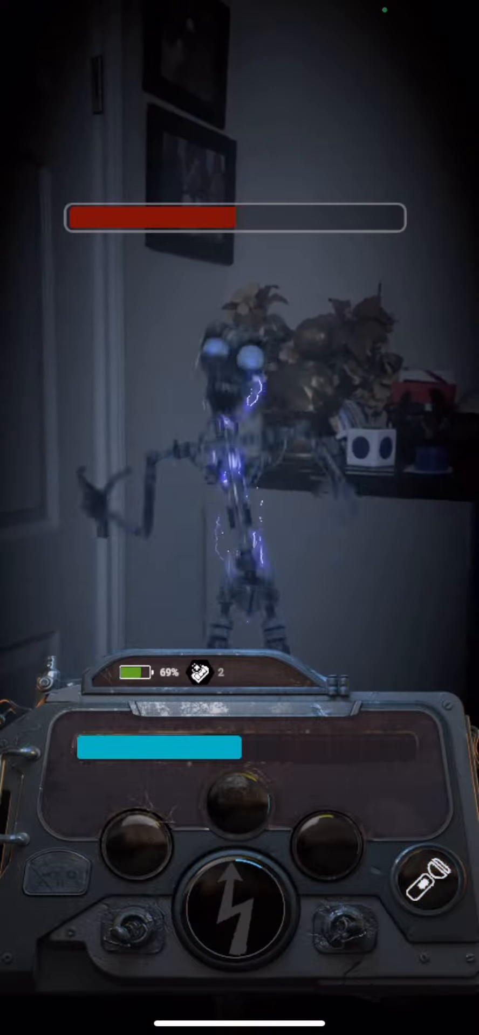
{"action": "left_click", "coordinate": [237, 907]}
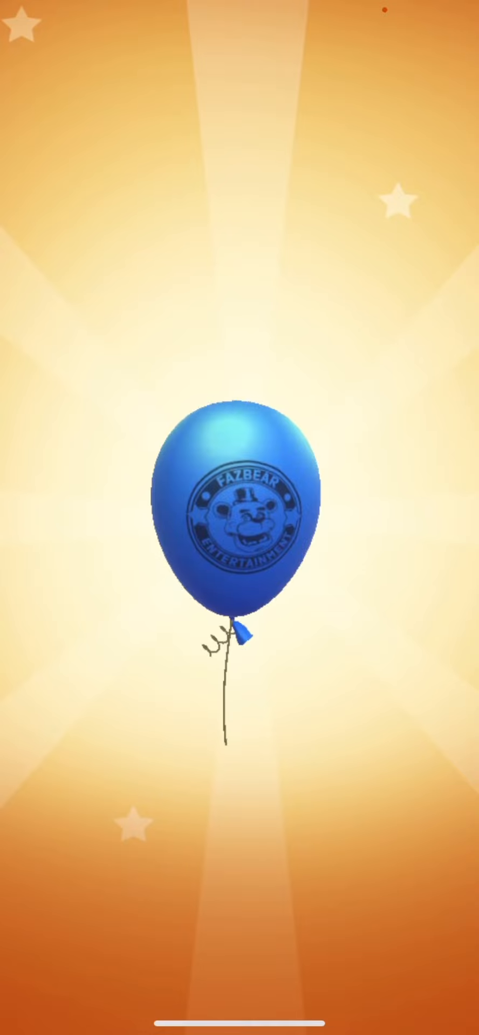
{"action": "left_click", "coordinate": [233, 509]}
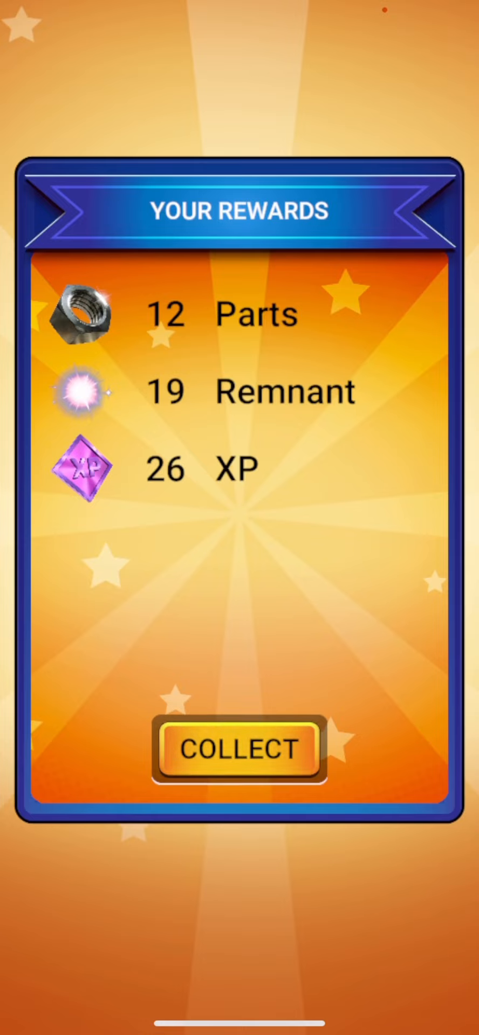
{"action": "left_click", "coordinate": [237, 750]}
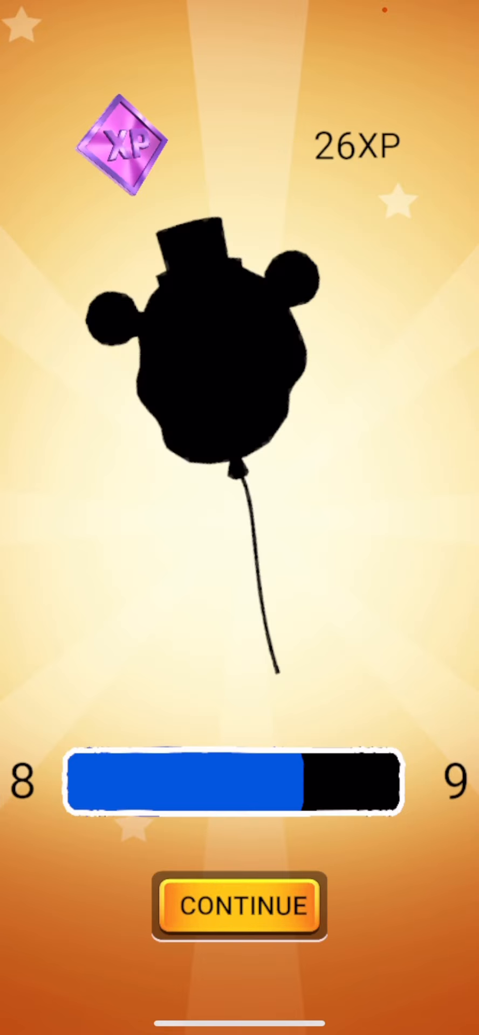
{"action": "left_click", "coordinate": [238, 907]}
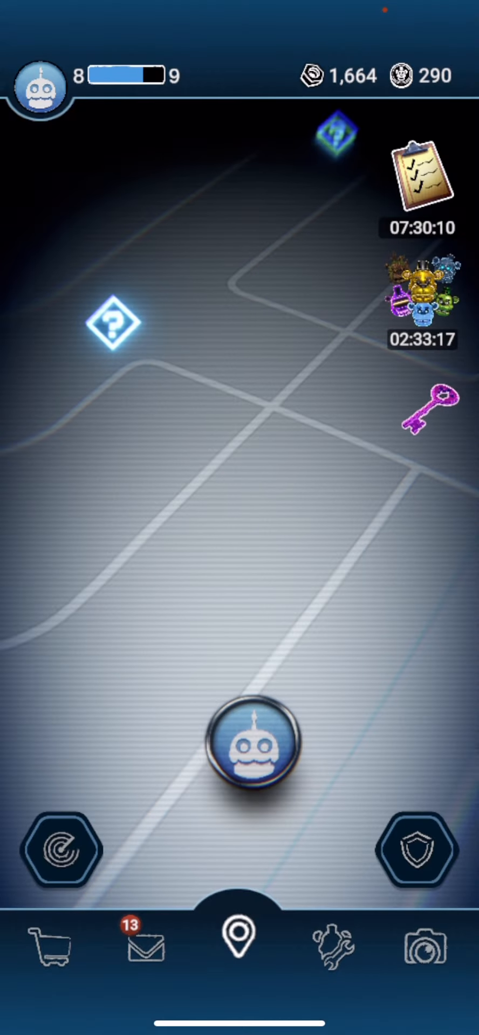
{"action": "left_click", "coordinate": [335, 952]}
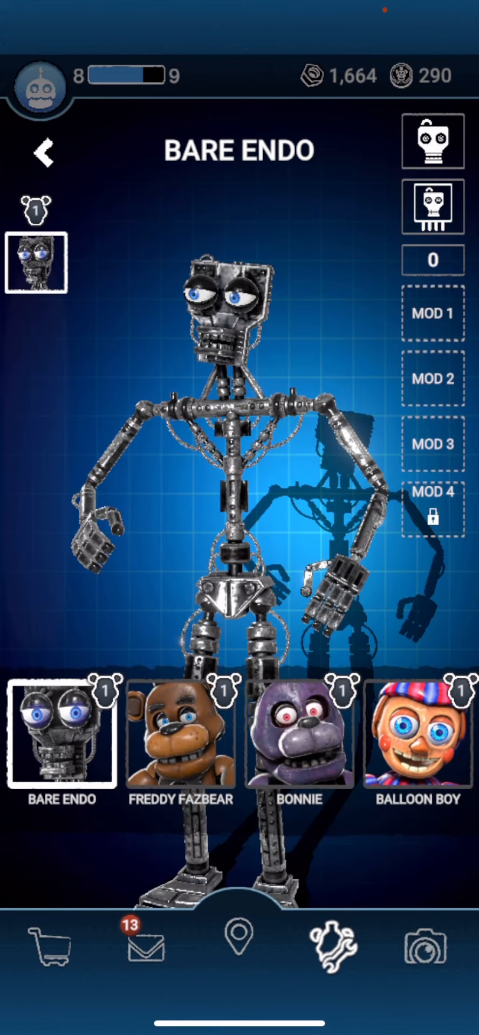
{"action": "left_click", "coordinate": [238, 943]}
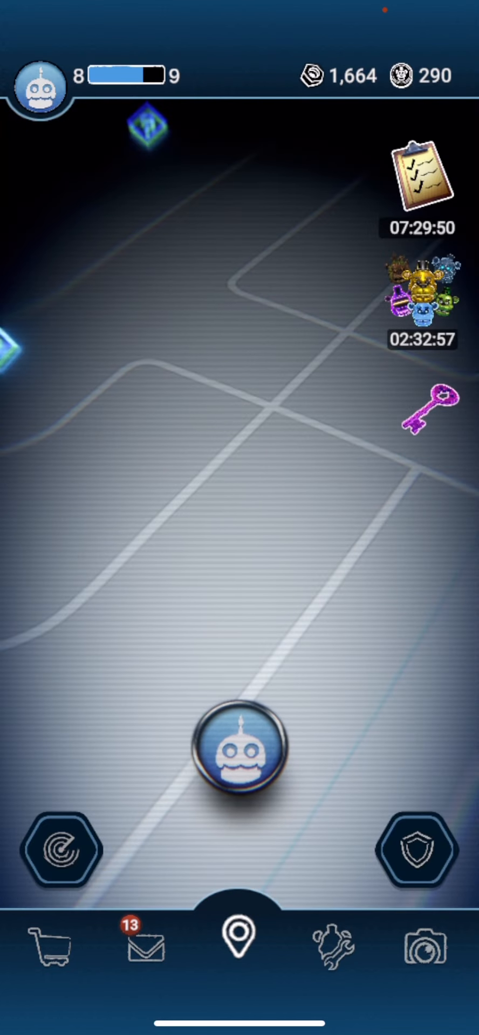
{"action": "left_click", "coordinate": [63, 849]}
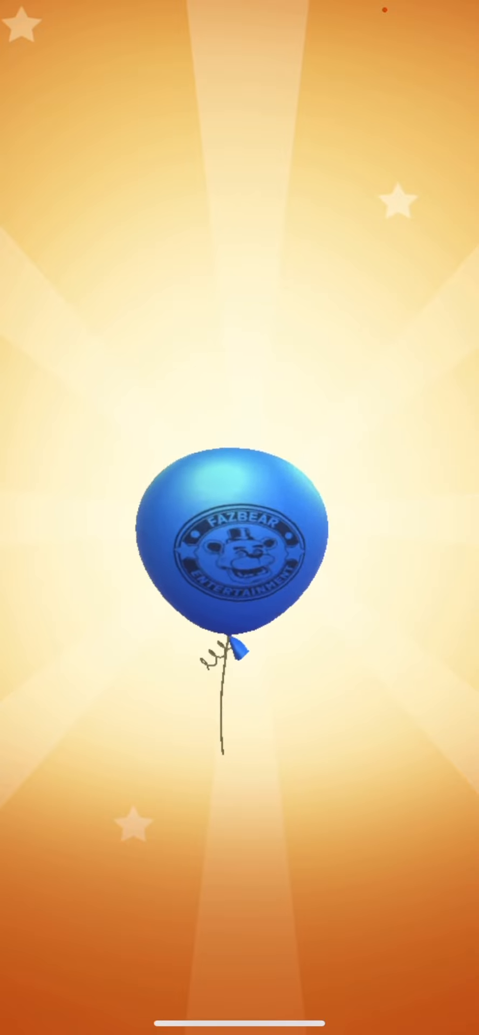
Step: Reveal the balloon and collect its 2 XP reward
{"action": "left_click", "coordinate": [236, 554]}
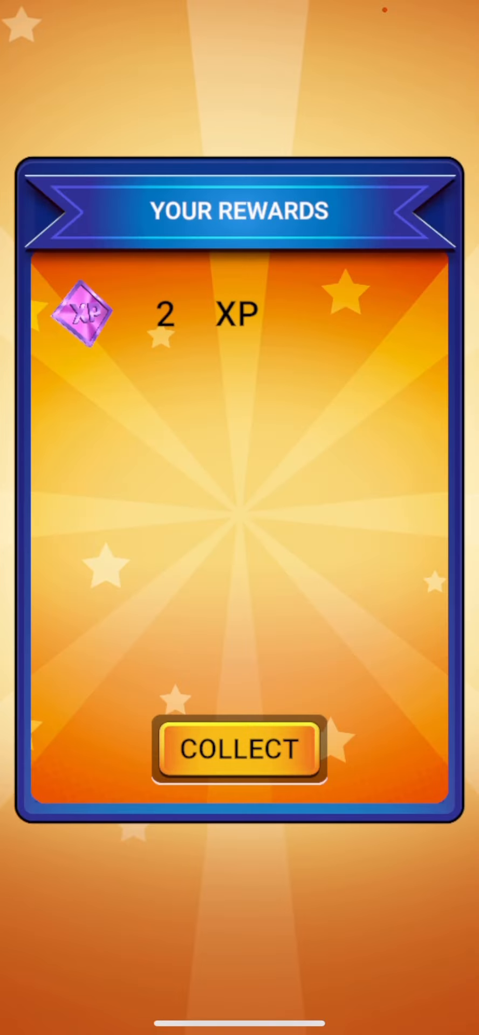
{"action": "left_click", "coordinate": [239, 751]}
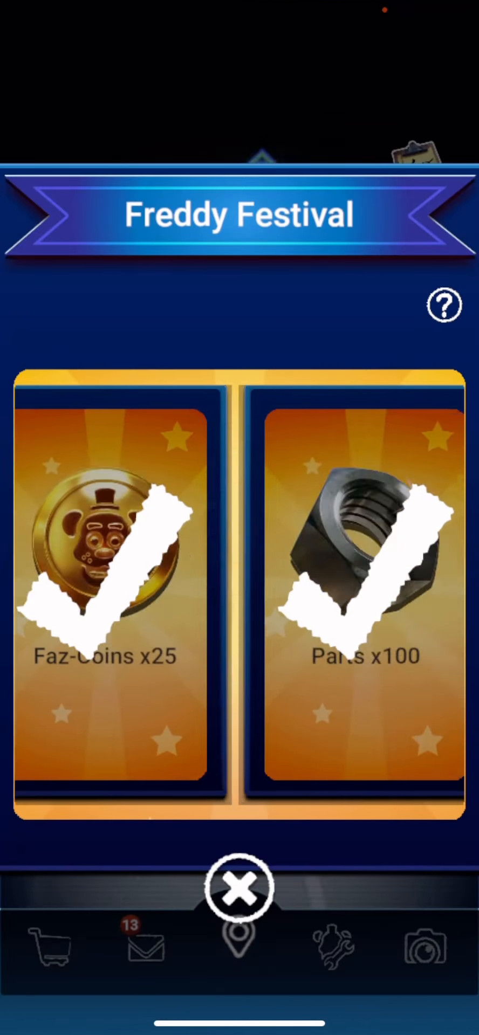
Step: Close the Freddy Festival rewards panel
{"action": "left_click", "coordinate": [239, 888]}
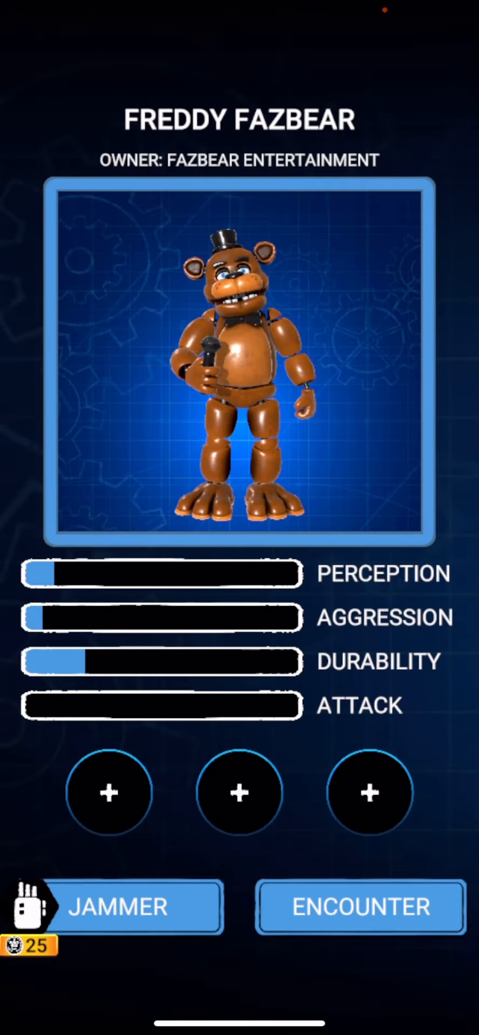
{"action": "left_click", "coordinate": [360, 908]}
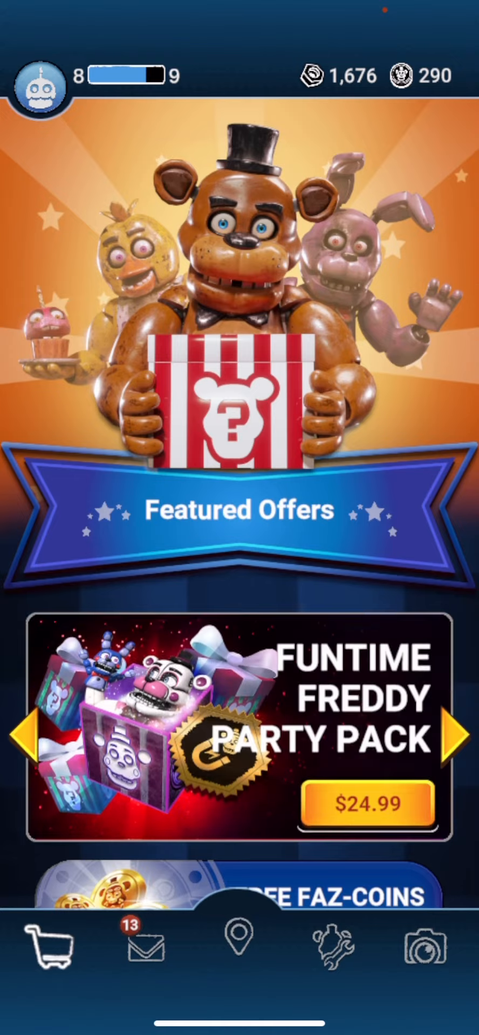
{"action": "scroll", "scroll_direction": "down", "scroll_amount": 3}
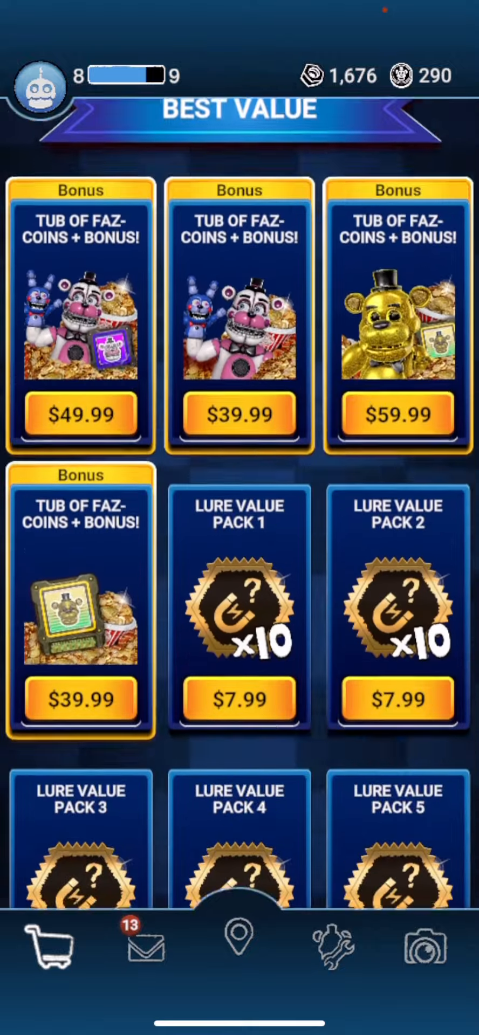
{"action": "scroll", "scroll_direction": "down", "scroll_amount": 3}
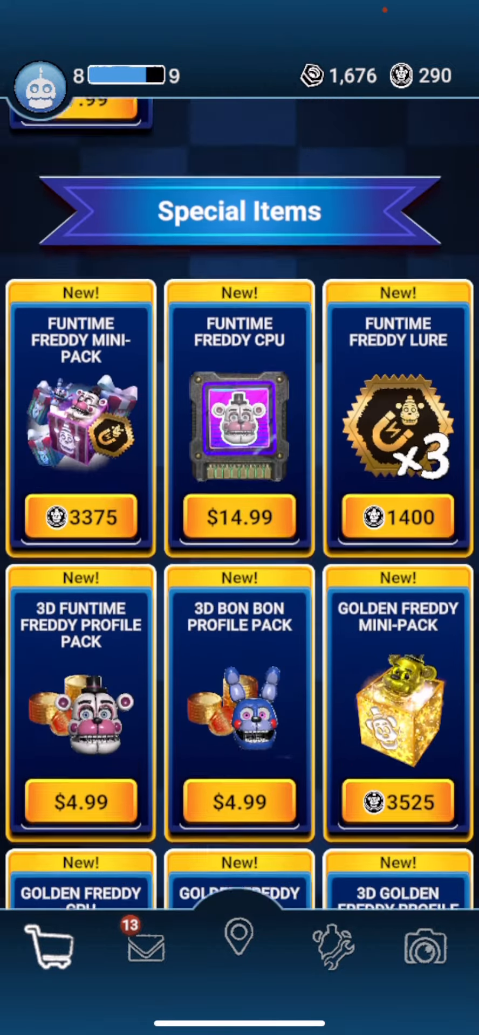
{"action": "scroll", "scroll_direction": "down", "scroll_amount": 3}
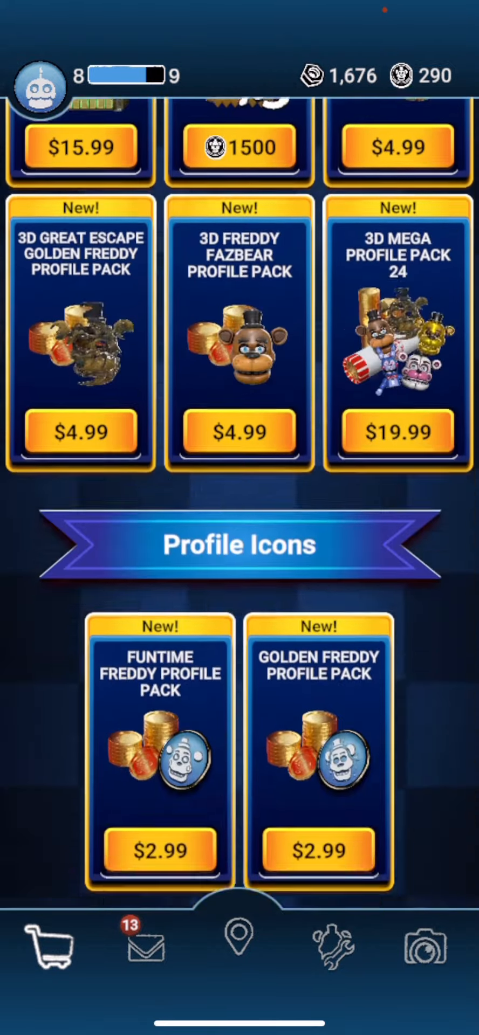
{"action": "scroll", "scroll_direction": "down", "scroll_amount": 3}
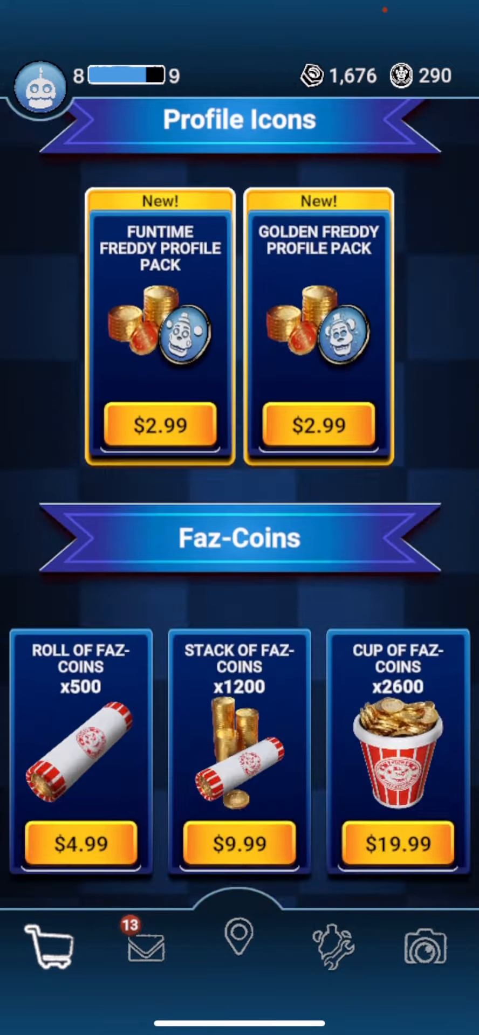
{"action": "scroll", "scroll_direction": "down", "scroll_amount": 3}
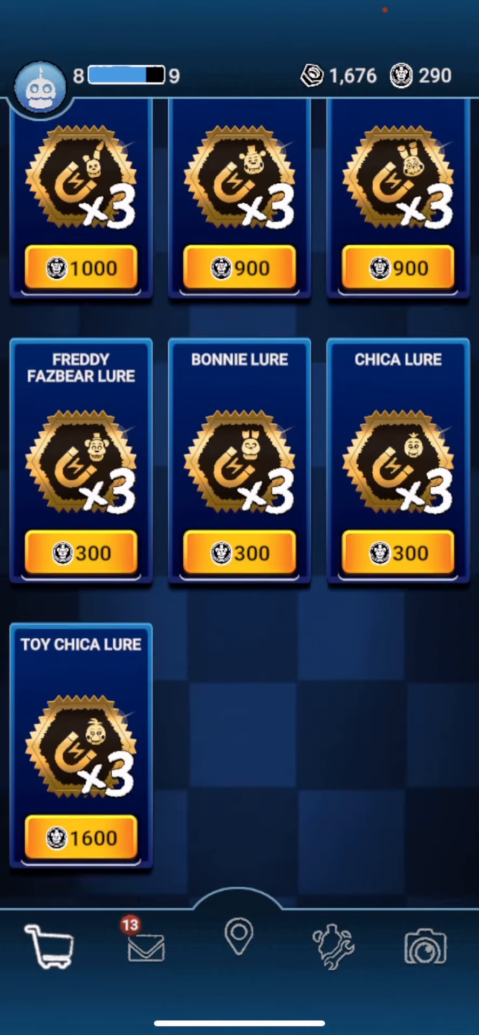
{"action": "scroll", "scroll_direction": "down", "scroll_amount": 3}
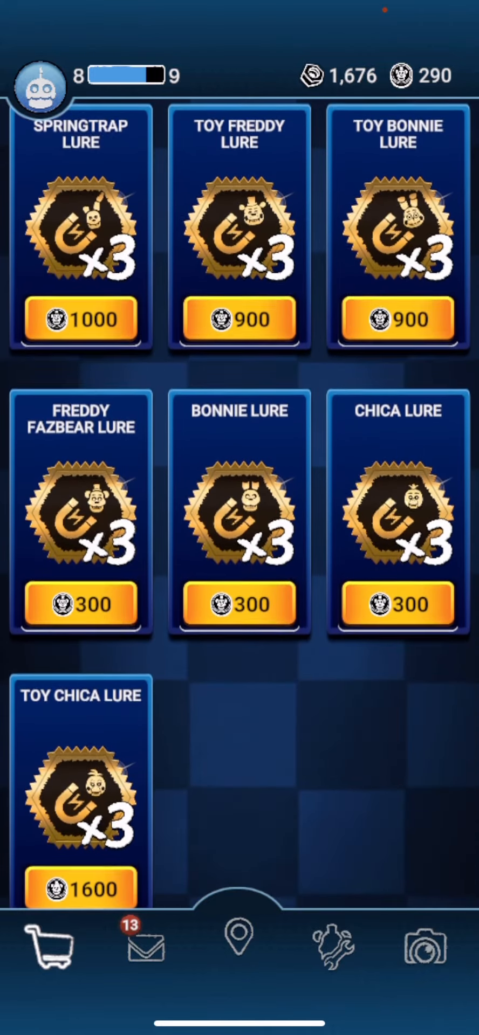
{"action": "scroll", "scroll_direction": "down", "scroll_amount": 3}
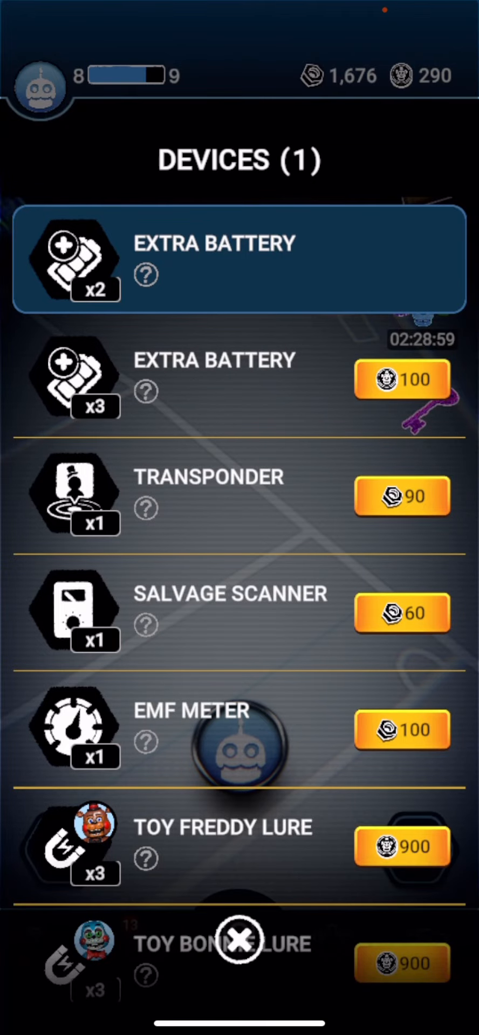
Step: Buy two transponders for 90 parts each, leaving Parts at 1,406
{"action": "scroll", "scroll_direction": "down", "scroll_amount": 3}
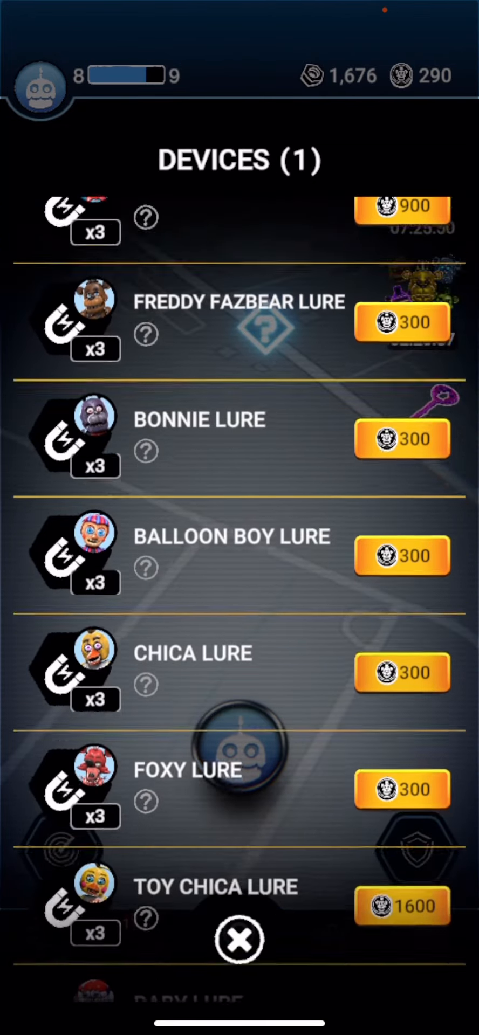
{"action": "scroll", "scroll_direction": "down", "scroll_amount": 3}
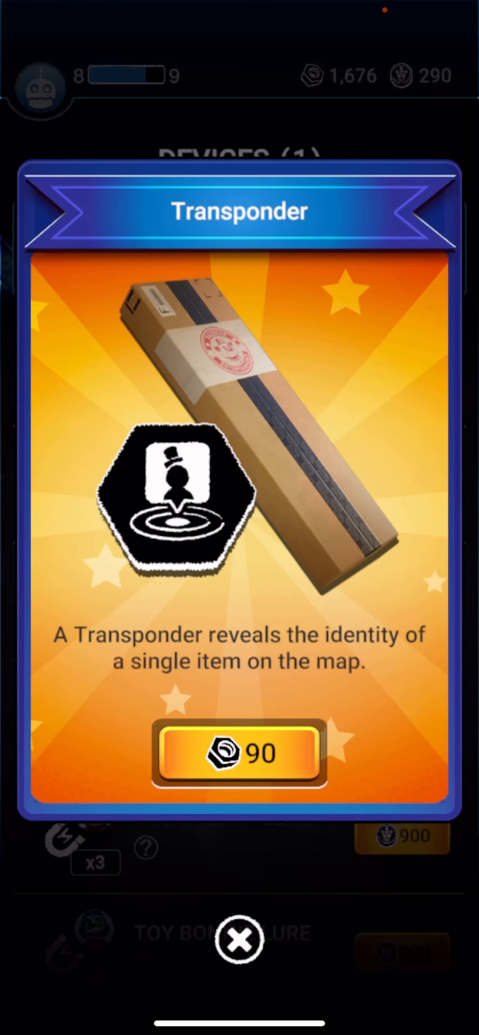
{"action": "left_click", "coordinate": [239, 753]}
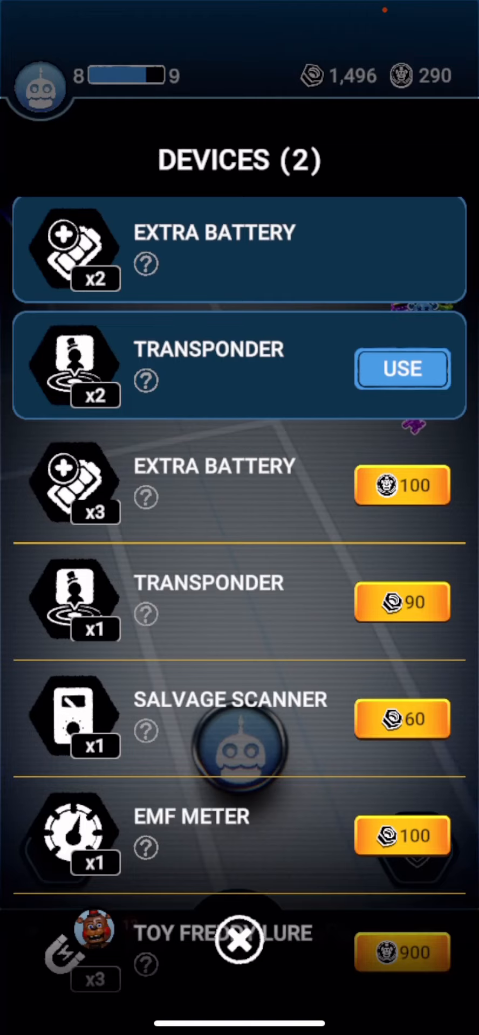
{"action": "left_click", "coordinate": [402, 602]}
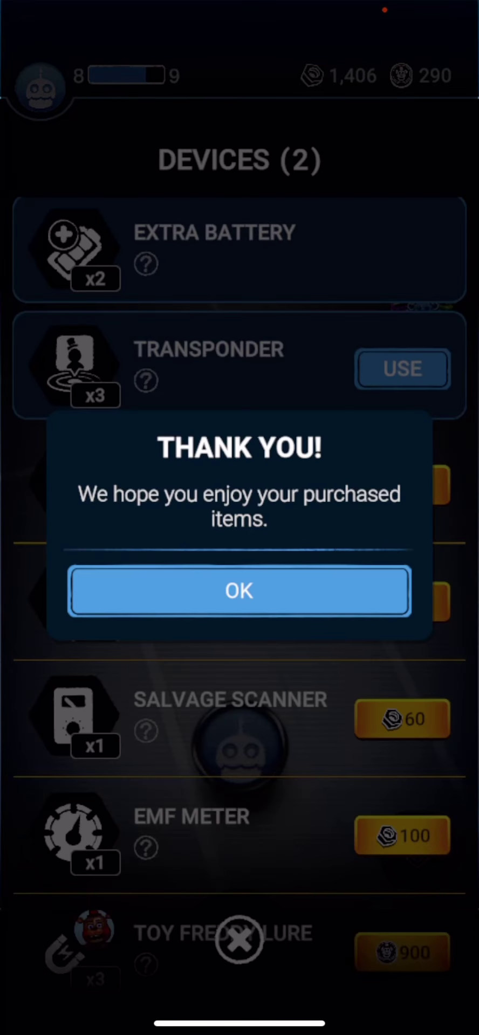
{"action": "left_click", "coordinate": [240, 591]}
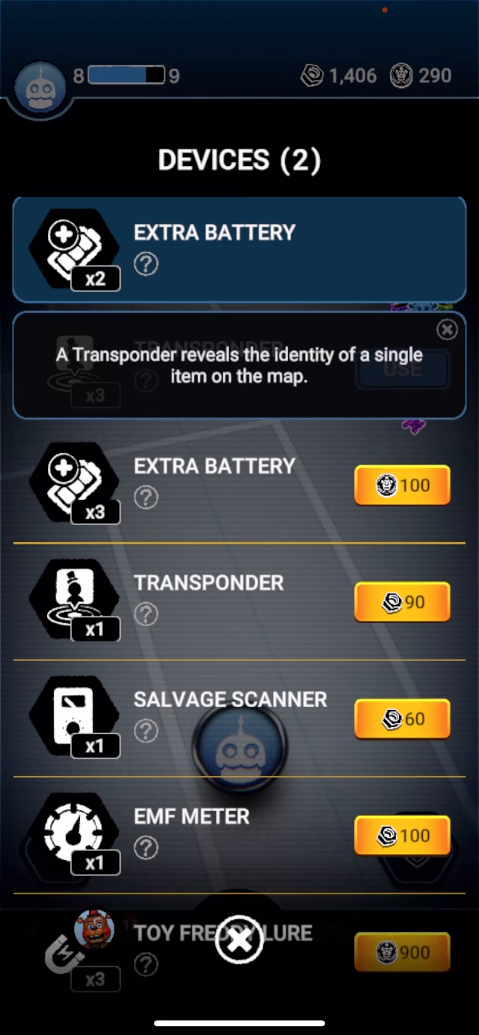
{"action": "left_click", "coordinate": [445, 330]}
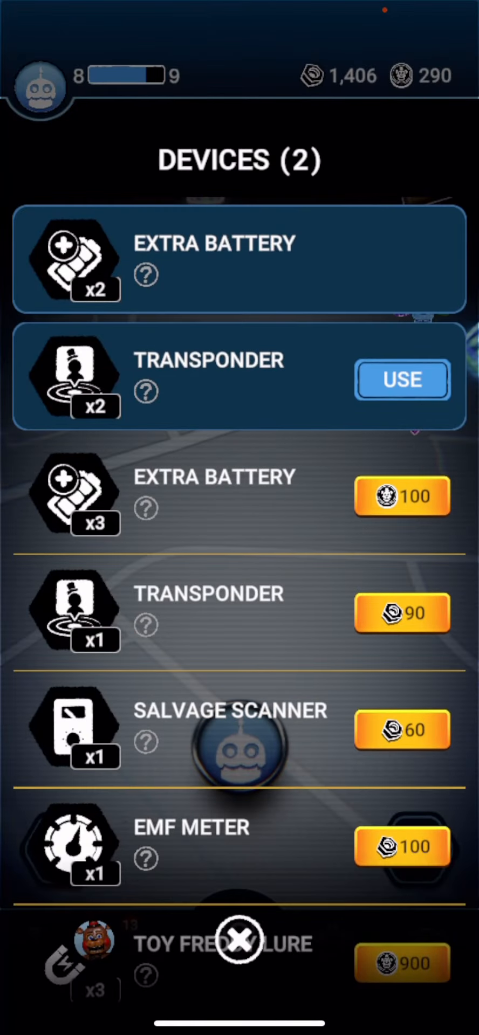
Step: Use one transponder to reveal the mystery map item as Bonnie
{"action": "left_click", "coordinate": [401, 379]}
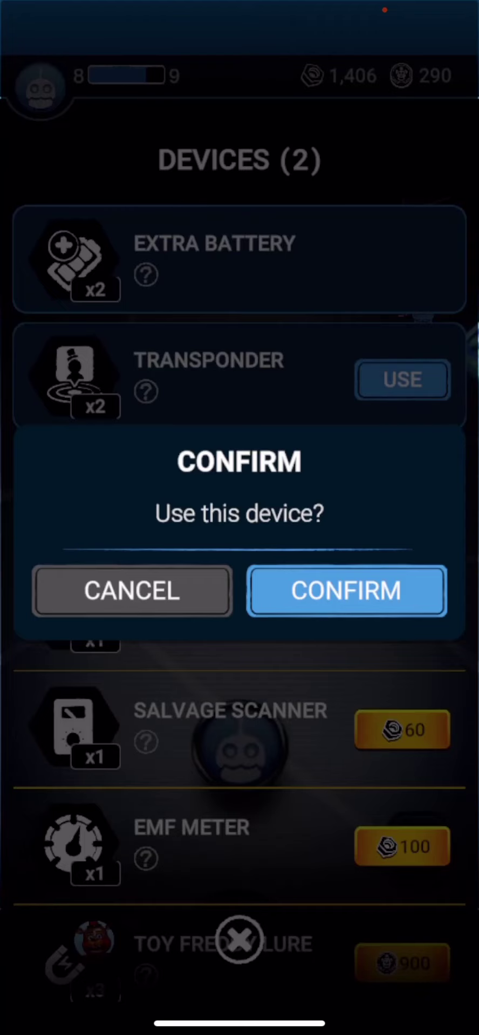
{"action": "left_click", "coordinate": [347, 590]}
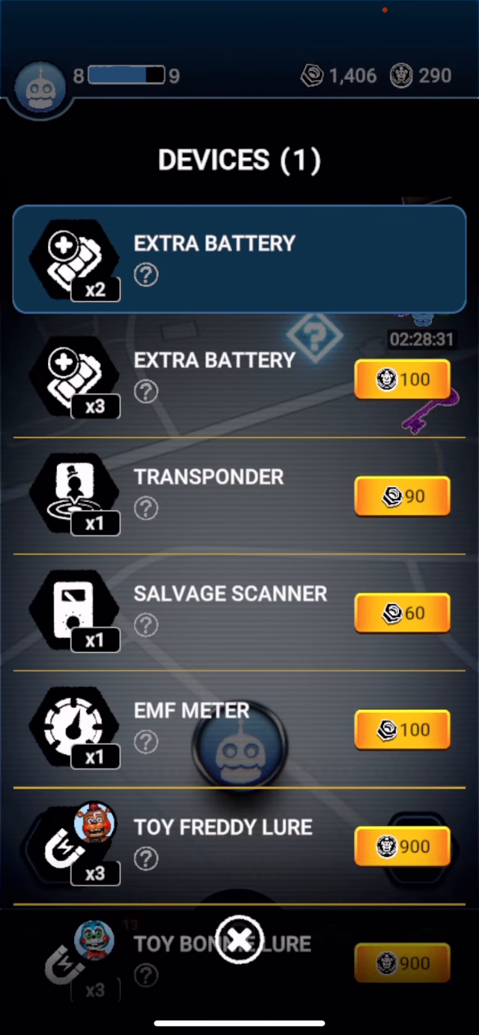
{"action": "left_click", "coordinate": [237, 941]}
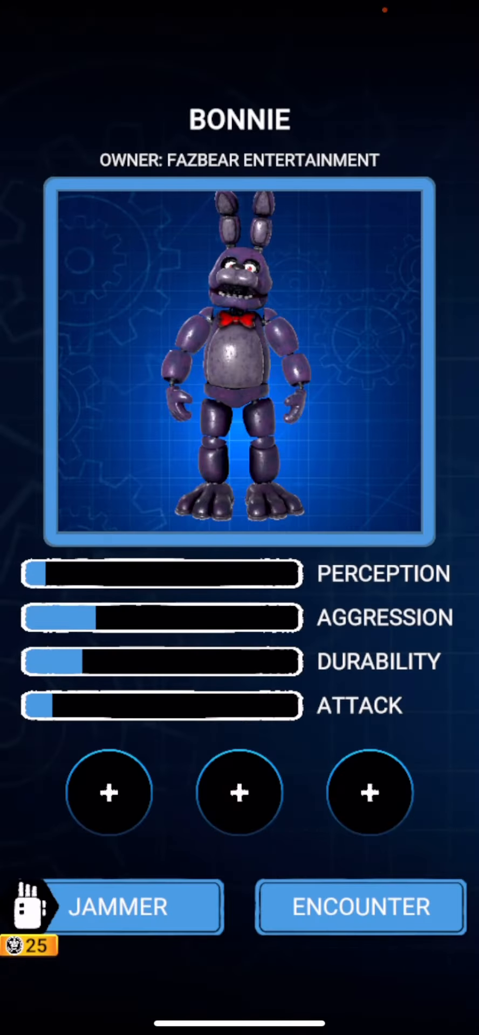
Step: Begin the Bonnie encounter from her card into the AR view
{"action": "left_click", "coordinate": [361, 907]}
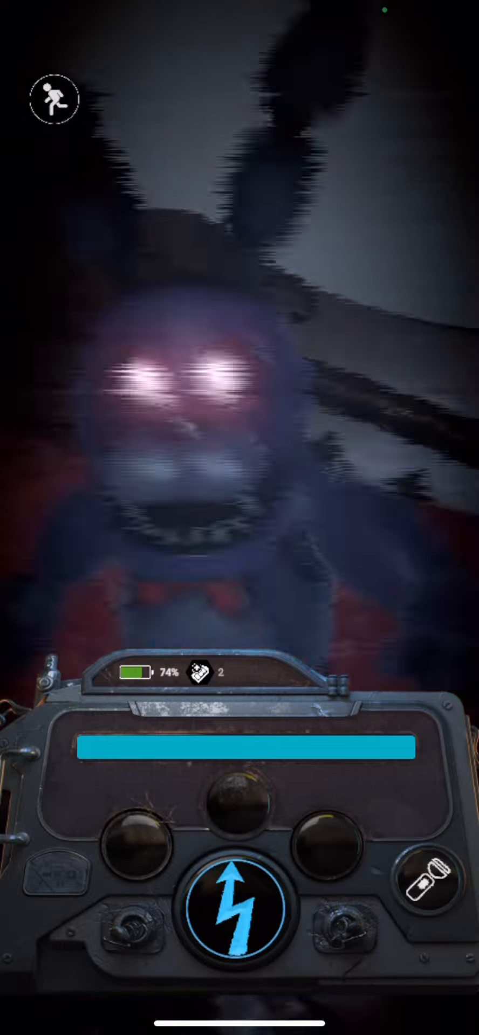
Step: Shock the charging Bonnie to defeat it and reach the rewards screen
{"action": "left_click", "coordinate": [238, 914]}
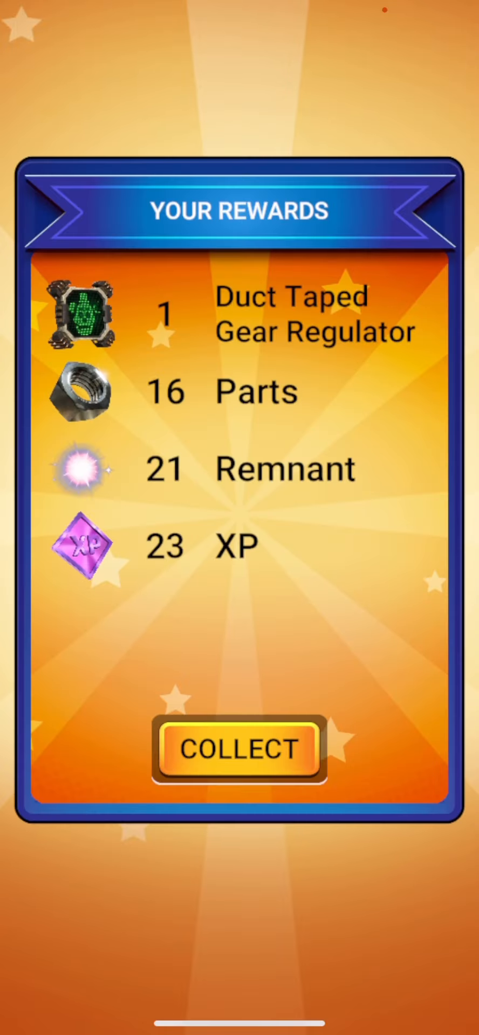
Step: Collect Bonnie's Gear Regulator, 16 Parts, 21 Remnant and 23 XP, raising Parts to 1,422
{"action": "left_click", "coordinate": [239, 750]}
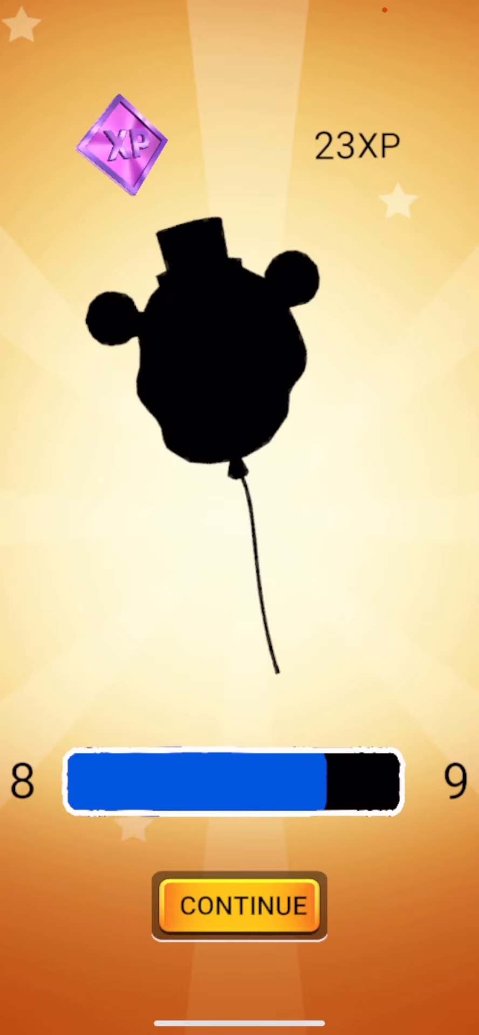
{"action": "left_click", "coordinate": [238, 907]}
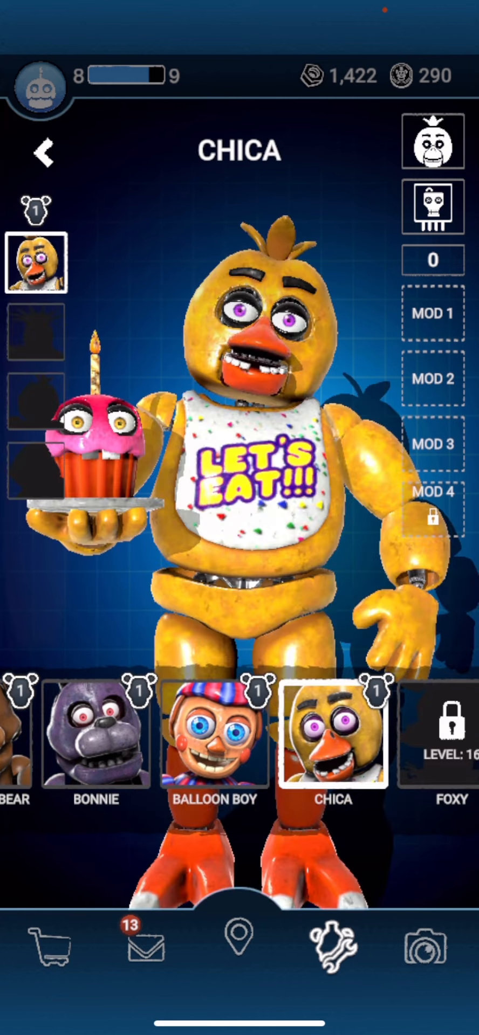
Step: Sell Chica's spare Intake Booster Mk 1 and Duct Taped Gear Regulator mods, raising Parts to 1,448
{"action": "left_click", "coordinate": [433, 312]}
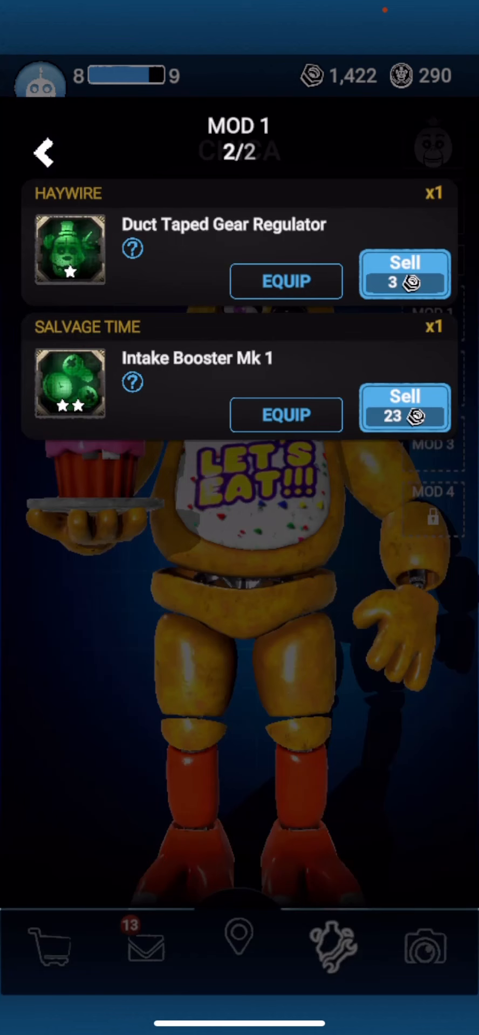
{"action": "left_click", "coordinate": [403, 410]}
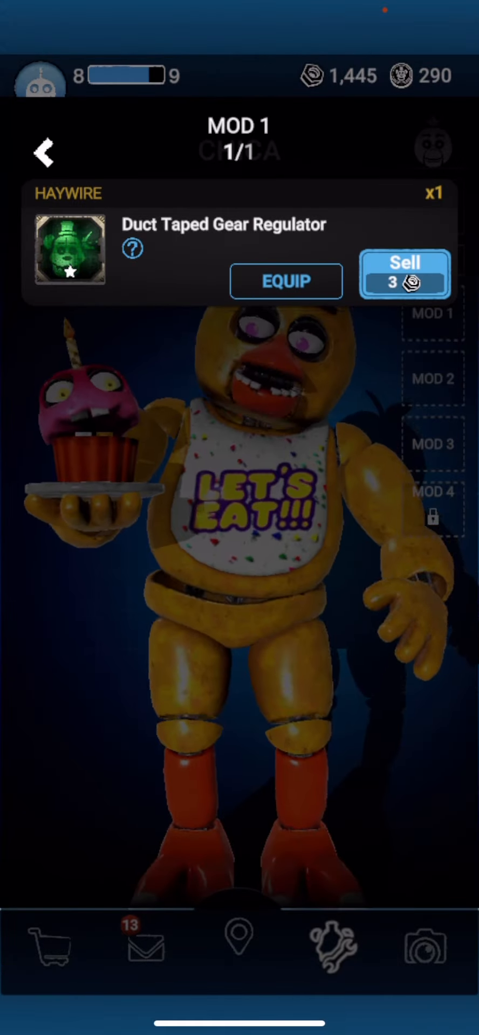
{"action": "left_click", "coordinate": [406, 277]}
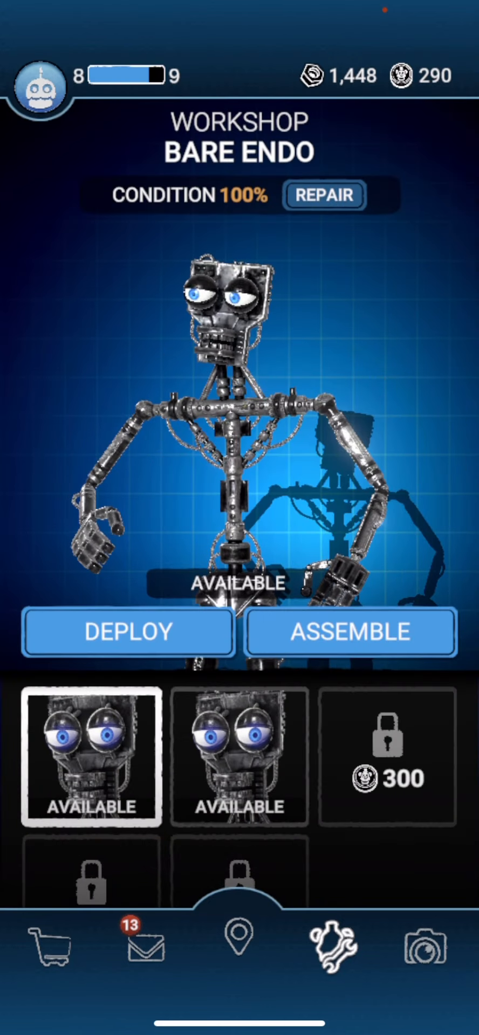
Step: Start Freddy Fazbear's encounter from his card and return after the You Lost screen
{"action": "left_click", "coordinate": [237, 947]}
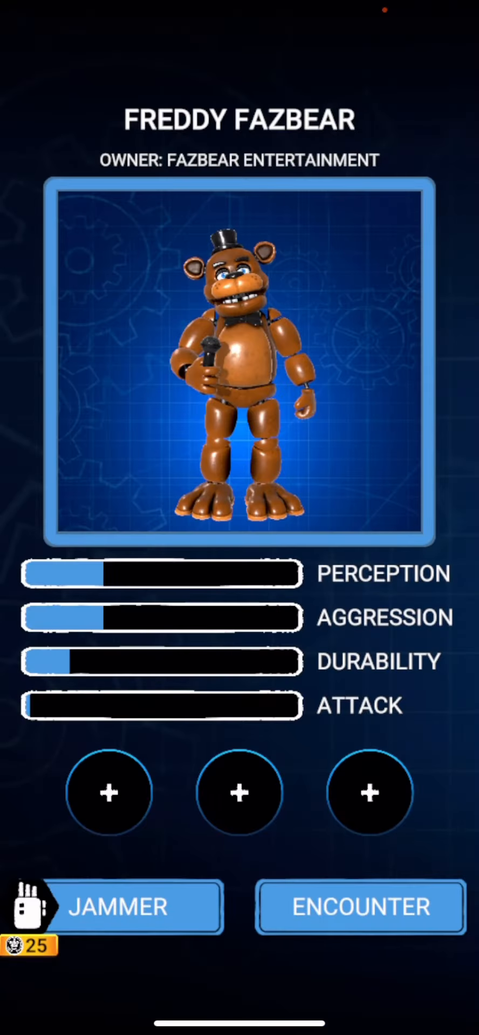
{"action": "left_click", "coordinate": [360, 907]}
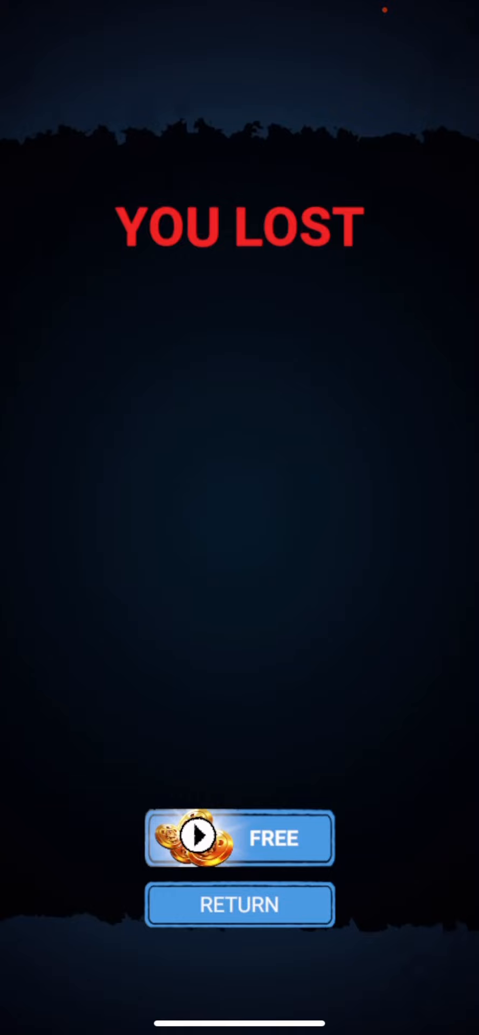
{"action": "left_click", "coordinate": [239, 906]}
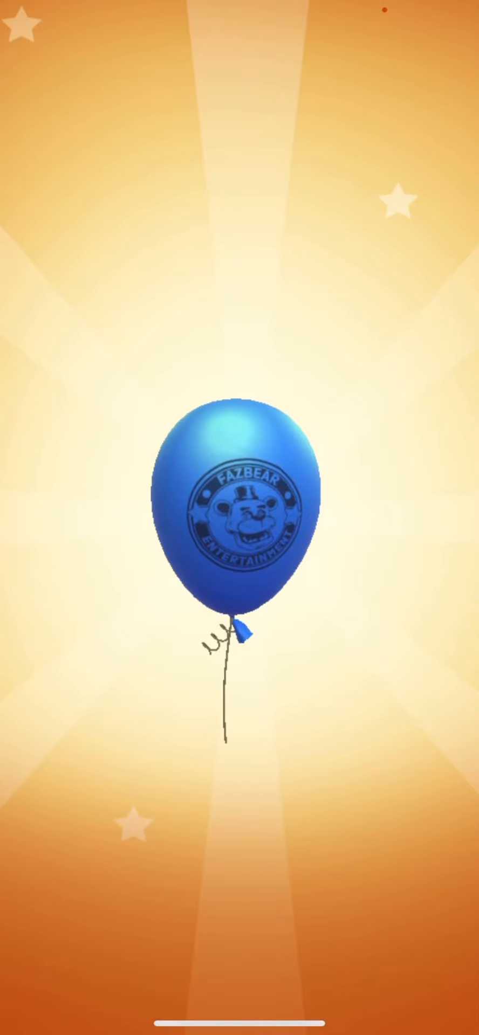
Step: Pop the reward balloon, collect its 13 Parts and claim the Remnant Deposit
{"action": "left_click", "coordinate": [236, 509]}
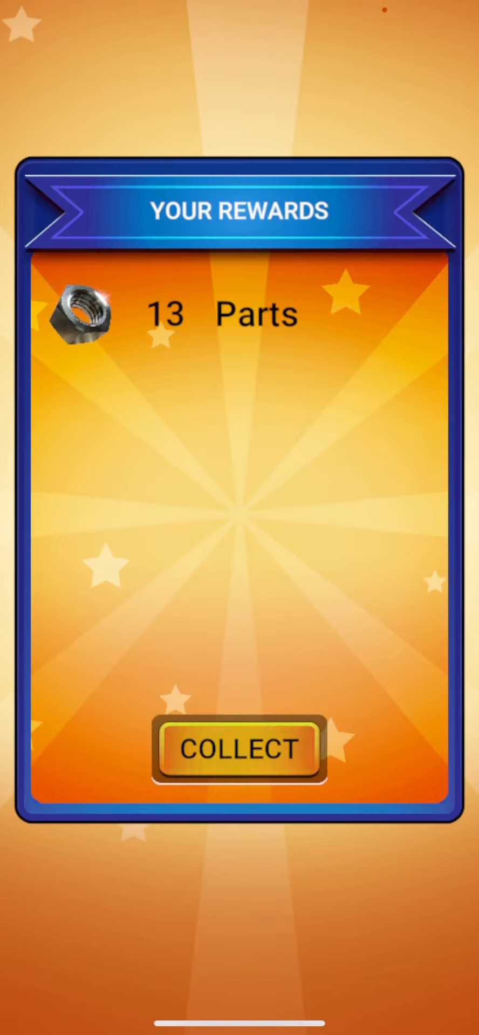
{"action": "left_click", "coordinate": [237, 748]}
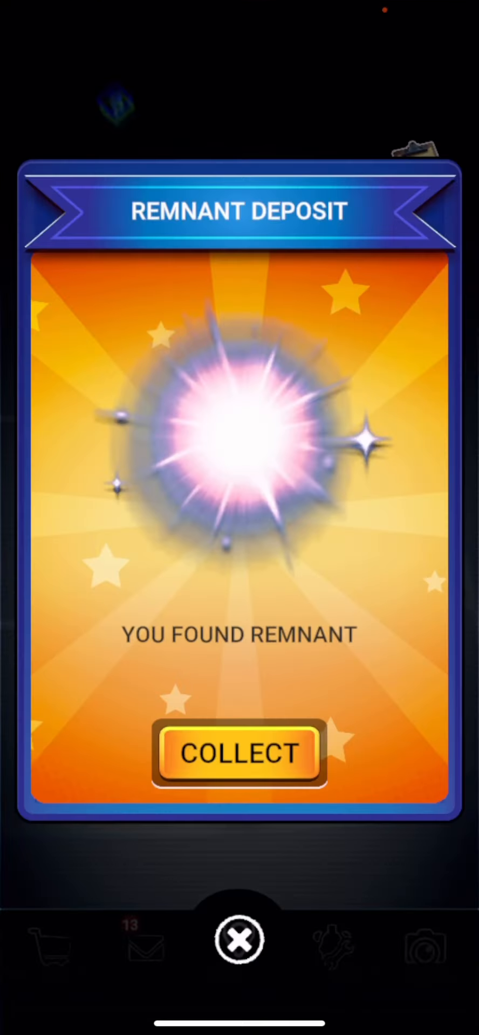
{"action": "left_click", "coordinate": [238, 754]}
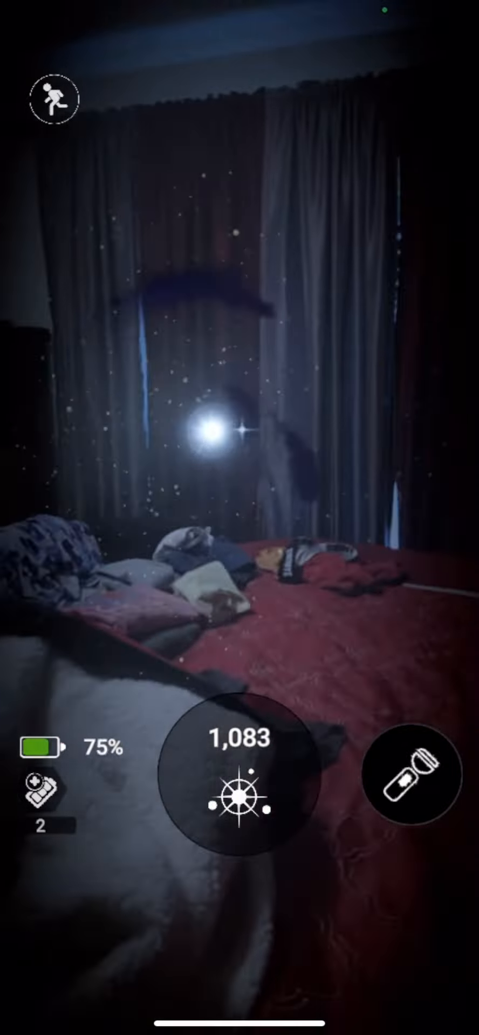
Step: Gather the remnant orbs and toggle the flashlight on Shadow Bonnie until You Win appears
{"action": "left_click", "coordinate": [412, 780]}
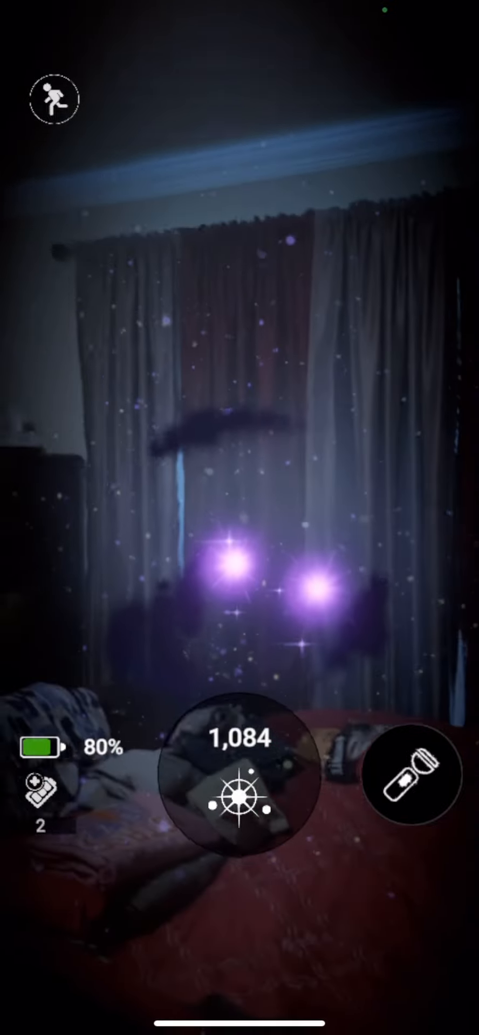
{"action": "left_click", "coordinate": [411, 784]}
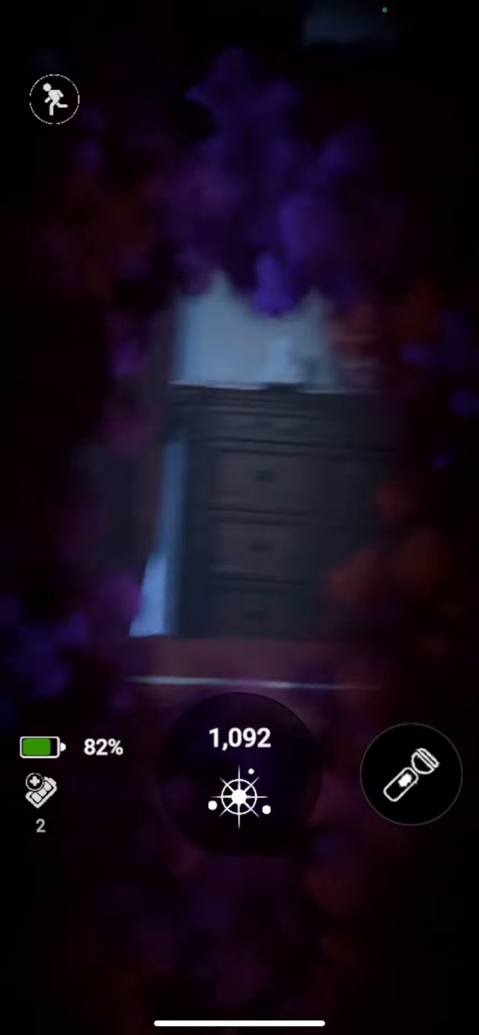
{"action": "left_click", "coordinate": [412, 780]}
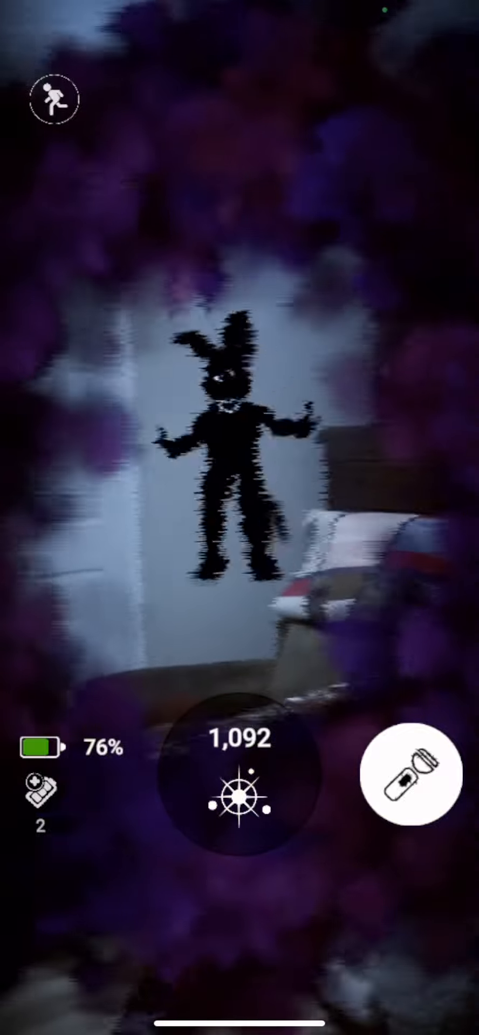
{"action": "left_click", "coordinate": [409, 781]}
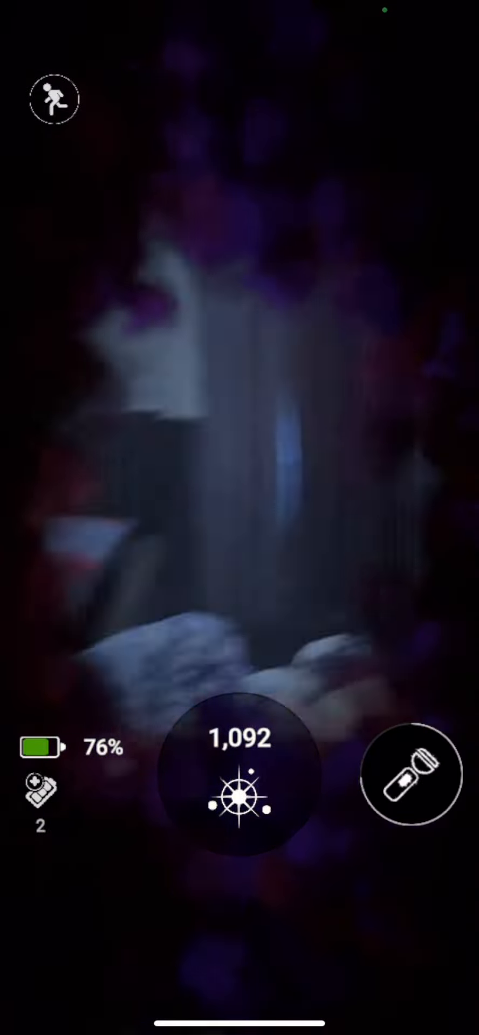
{"action": "left_click", "coordinate": [411, 781]}
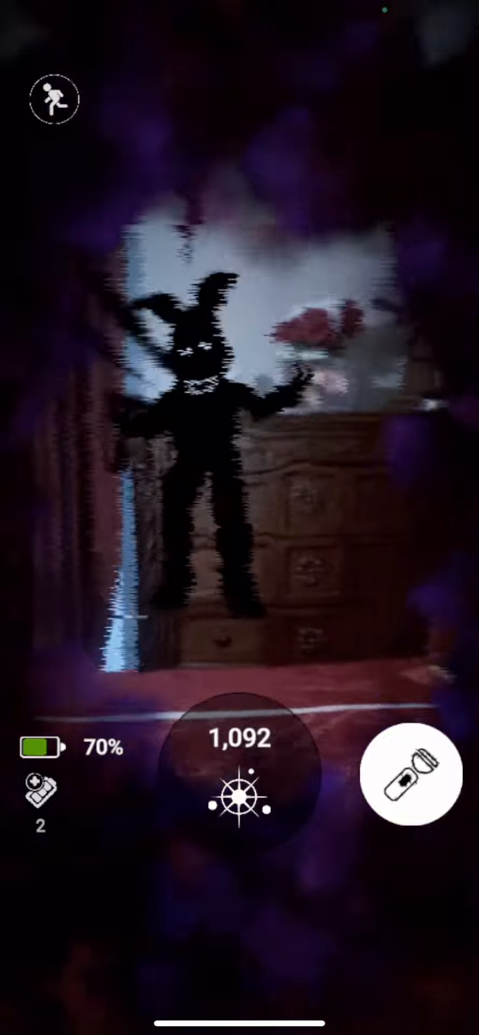
{"action": "left_click", "coordinate": [413, 781]}
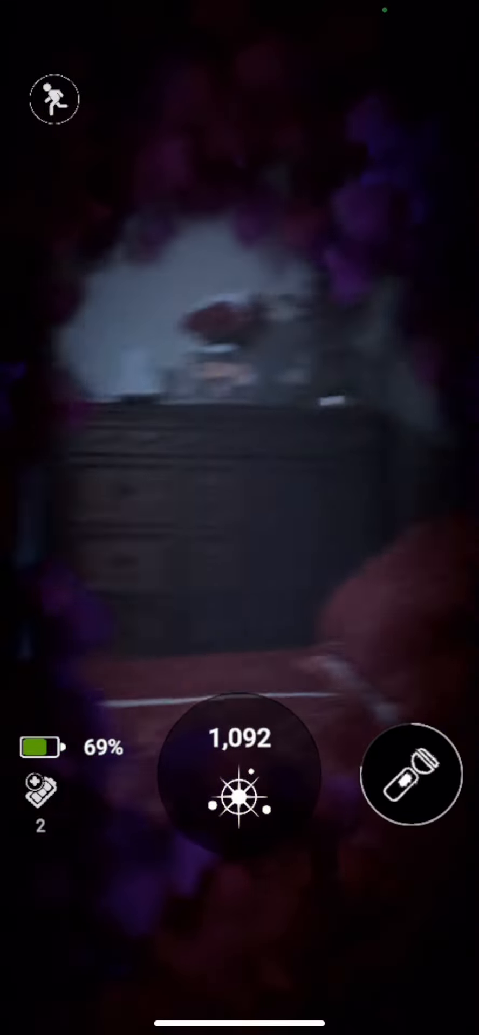
{"action": "left_click", "coordinate": [408, 783]}
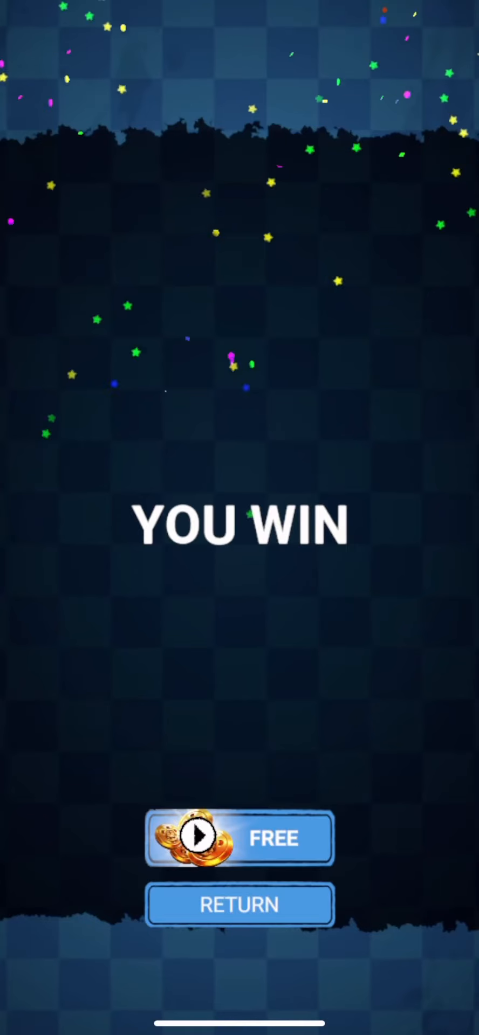
Step: Return to the map from the You Win screen
{"action": "left_click", "coordinate": [240, 905]}
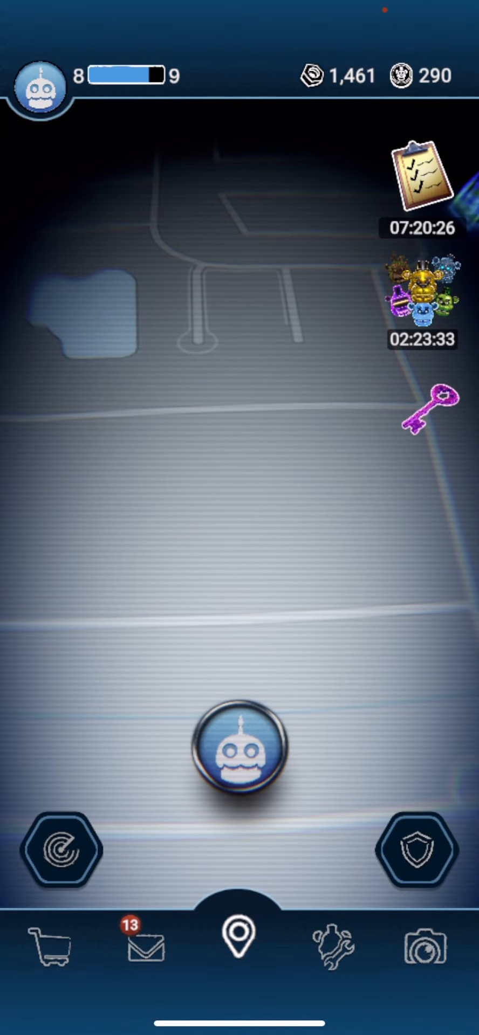